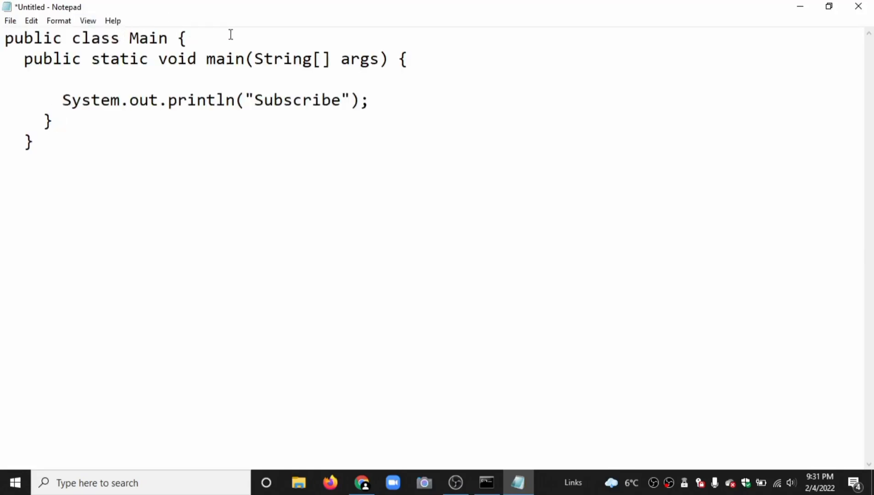
Open Save As for the Java Main class and navigate to the Desktop
{"action": "left_click", "coordinate": [9, 21]}
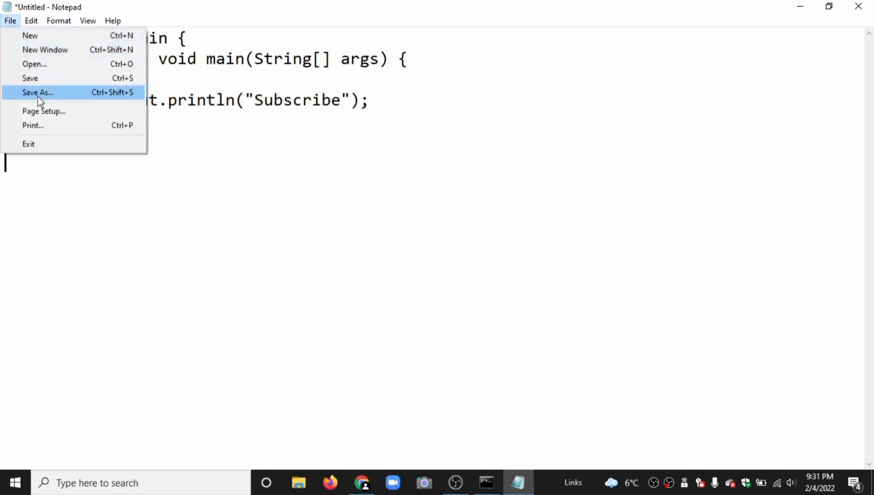
{"action": "left_click", "coordinate": [37, 92]}
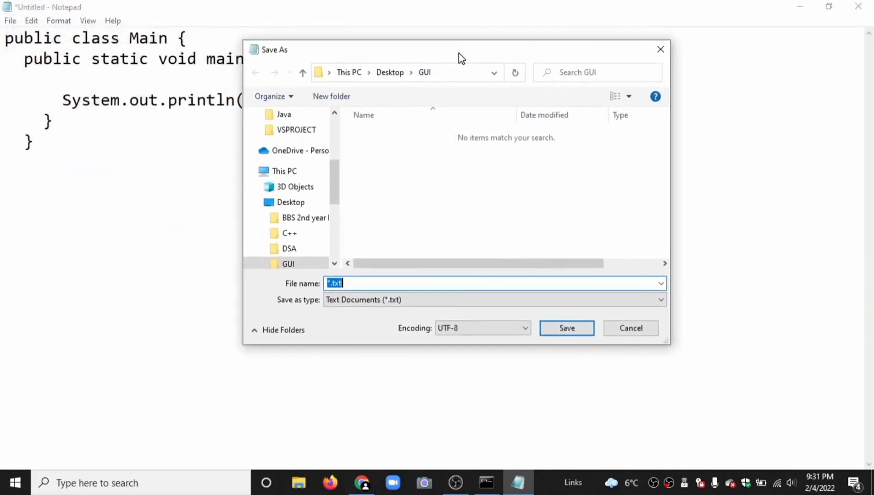
{"action": "left_click", "coordinate": [291, 202]}
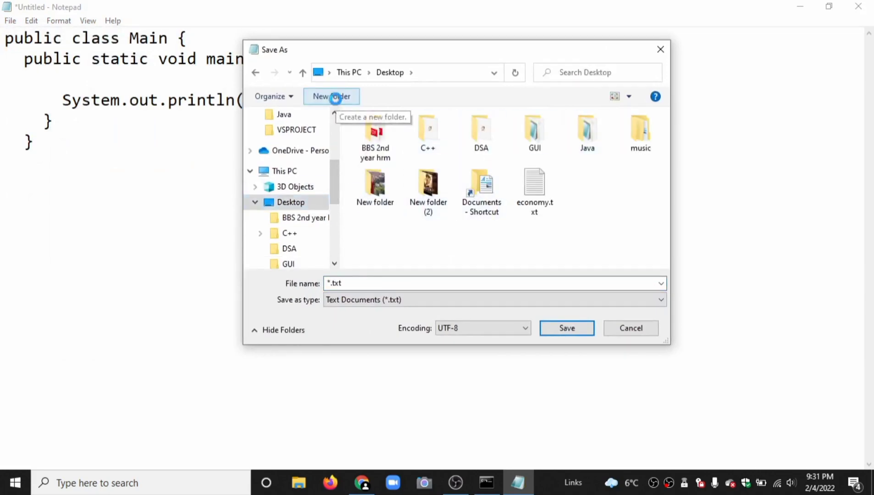
Create a folder named Example on the Desktop and open it as the save location
{"action": "left_click", "coordinate": [331, 96]}
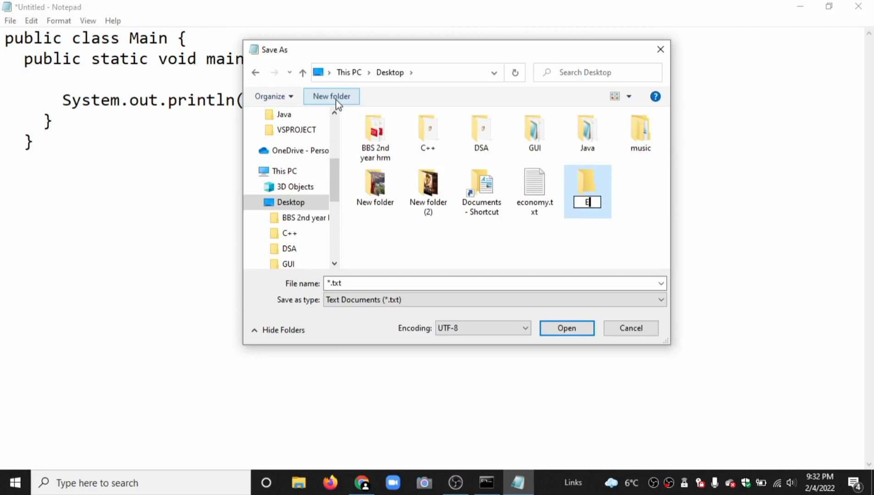
{"action": "type", "text": "xample"}
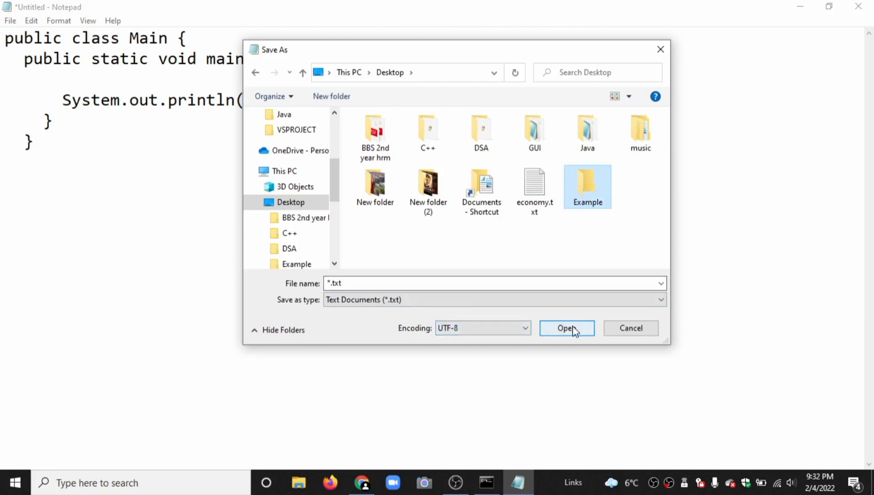
{"action": "double_click", "coordinate": [587, 186]}
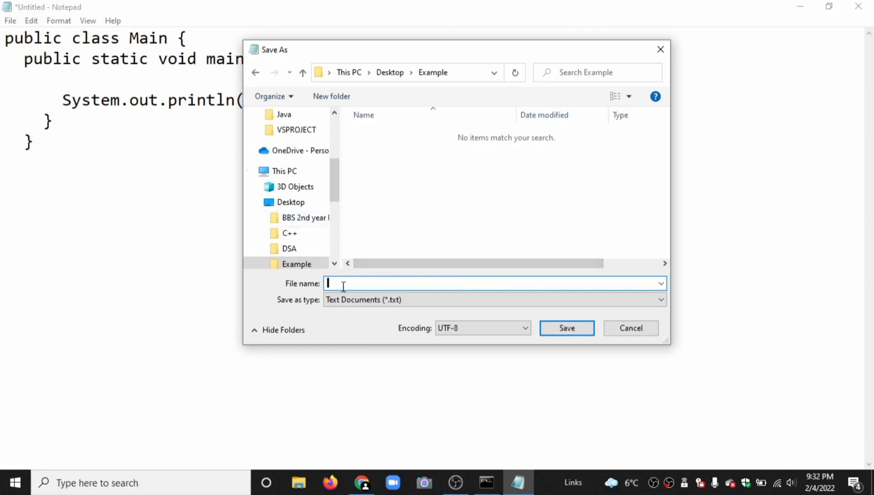
Save the code as Main.java in the Example folder and close the dialog
{"action": "type", "text": "Main."}
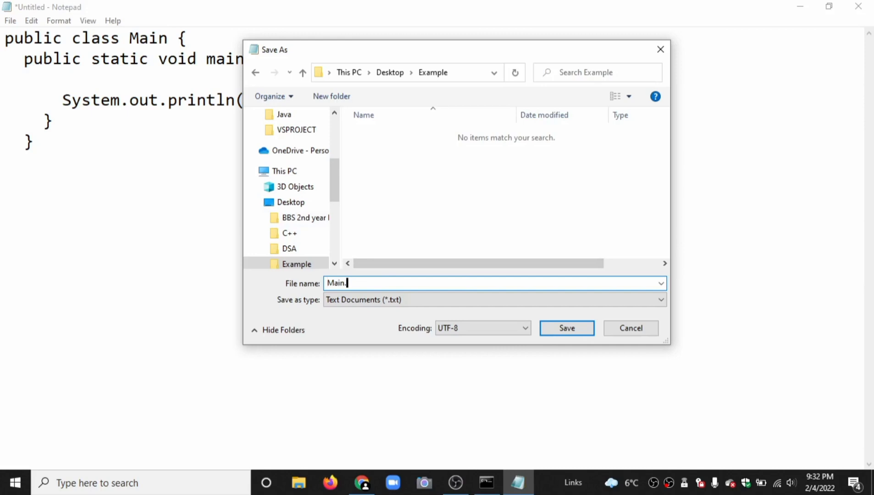
{"action": "type", "text": "java"}
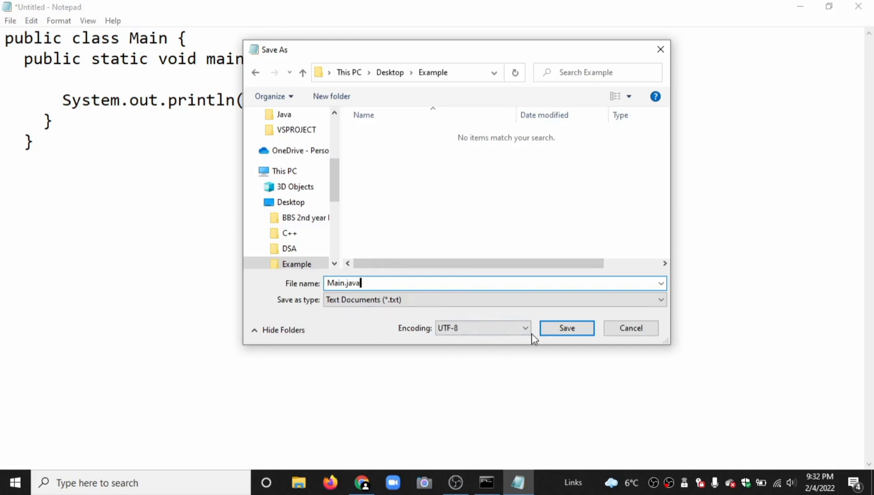
{"action": "left_click", "coordinate": [566, 328]}
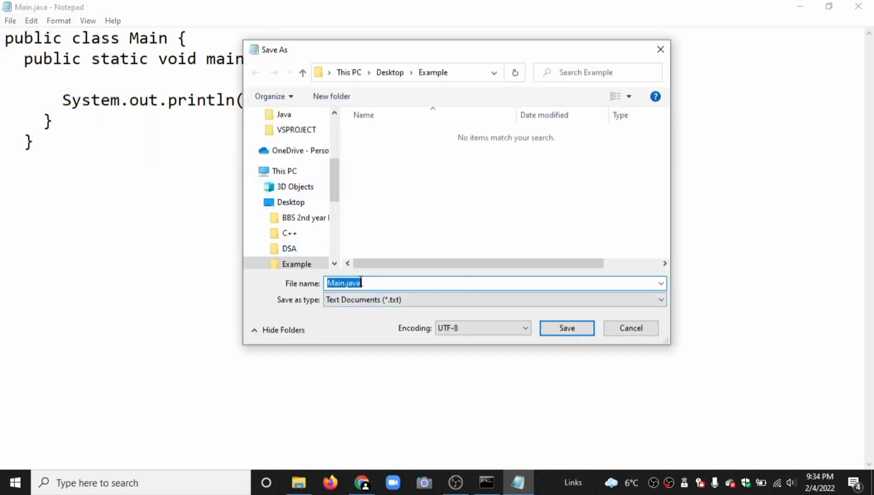
{"action": "left_click", "coordinate": [297, 263]}
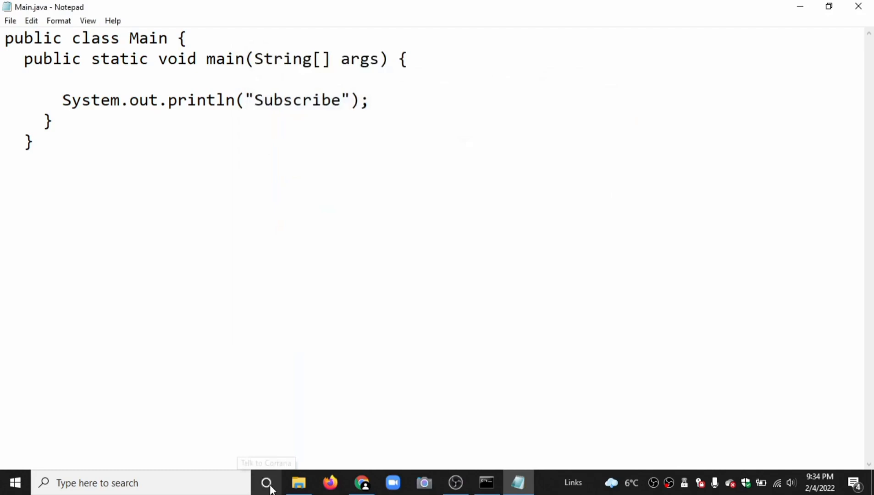
Show the Desktop in File Explorer and launch a Command Prompt window
{"action": "left_click", "coordinate": [299, 482]}
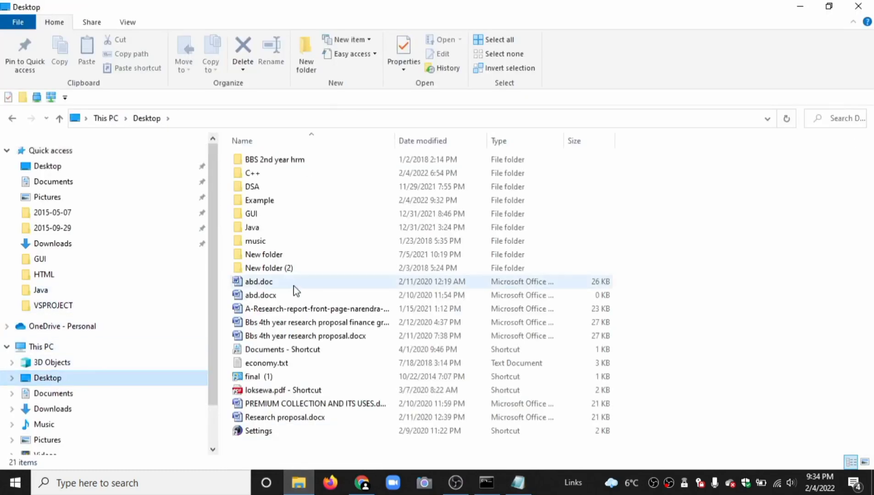
{"action": "left_click", "coordinate": [259, 200]}
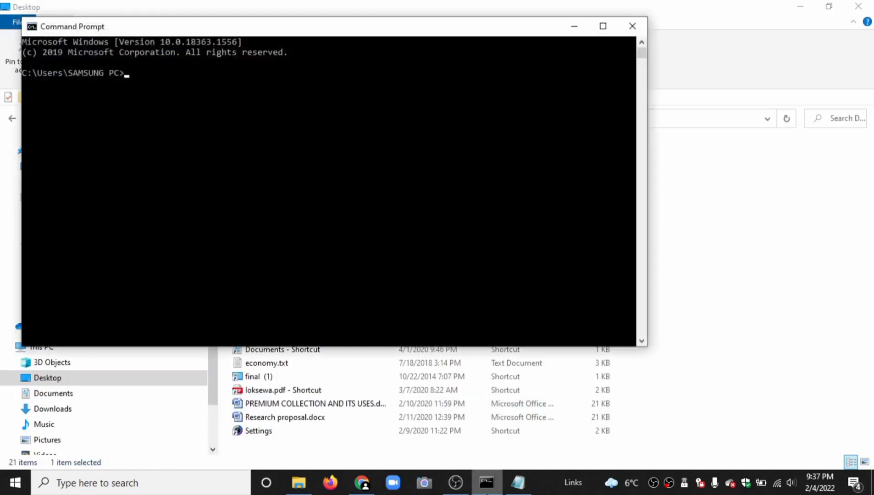
Change directory into Desktop\Example and begin typing the javac Main command
{"action": "type", "text": "cd Desk"}
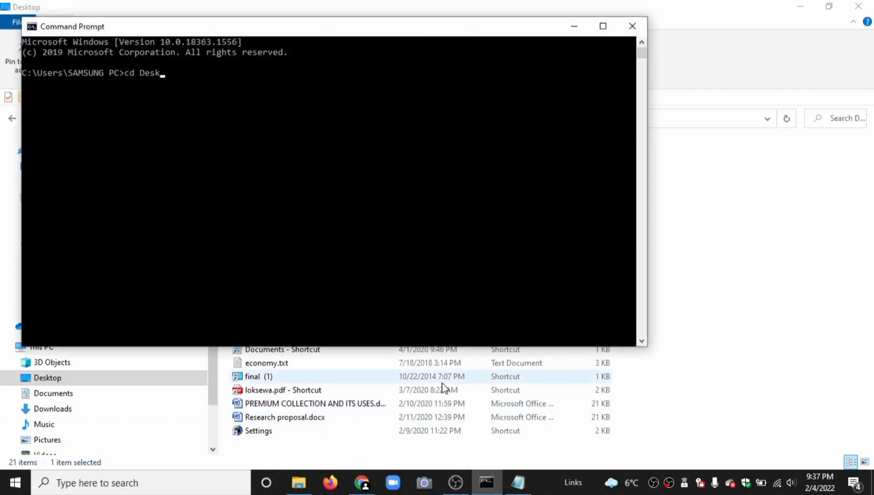
{"action": "type", "text": "top"}
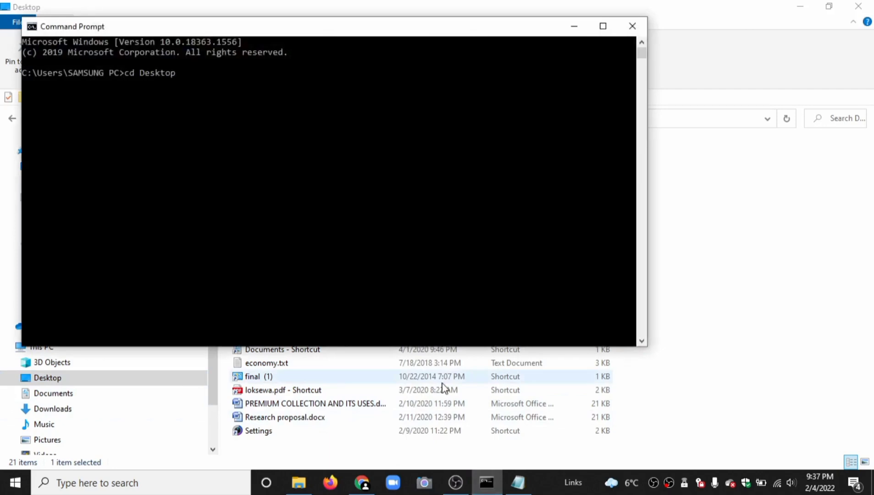
{"action": "type", "text": "cd"}
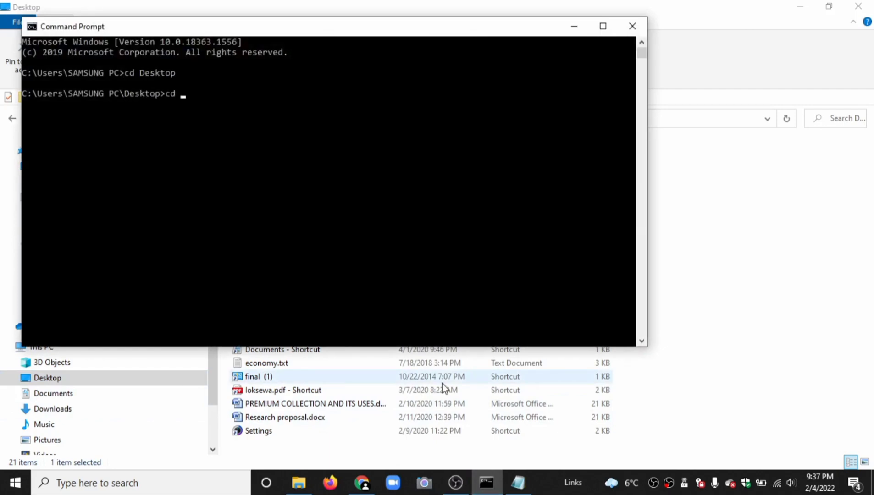
{"action": "type", "text": "Examo\\"}
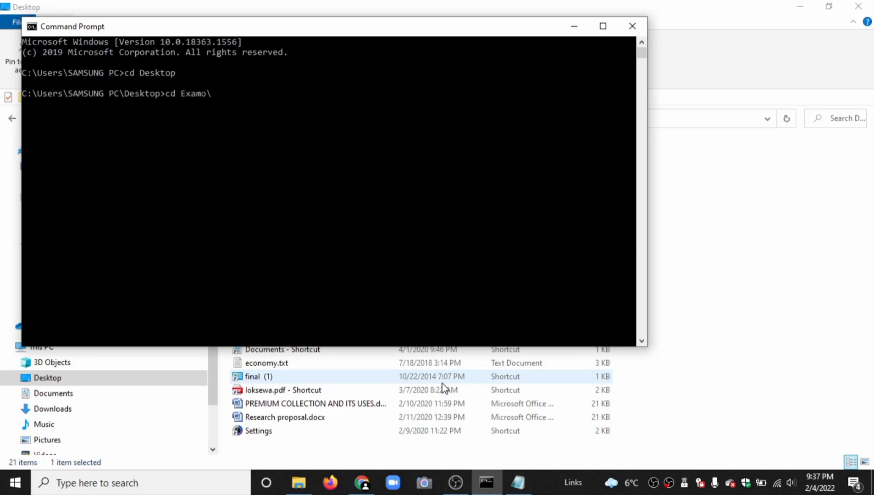
{"action": "key", "text": "Backspace"}
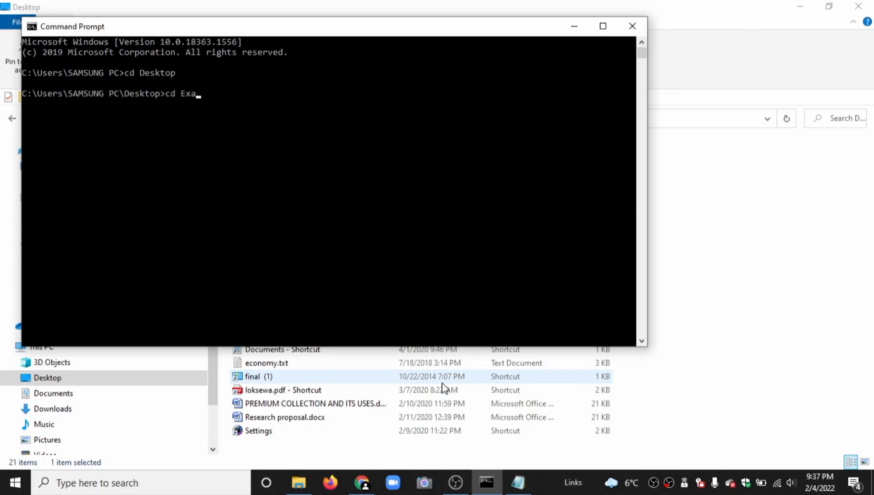
{"action": "key", "text": "Enter"}
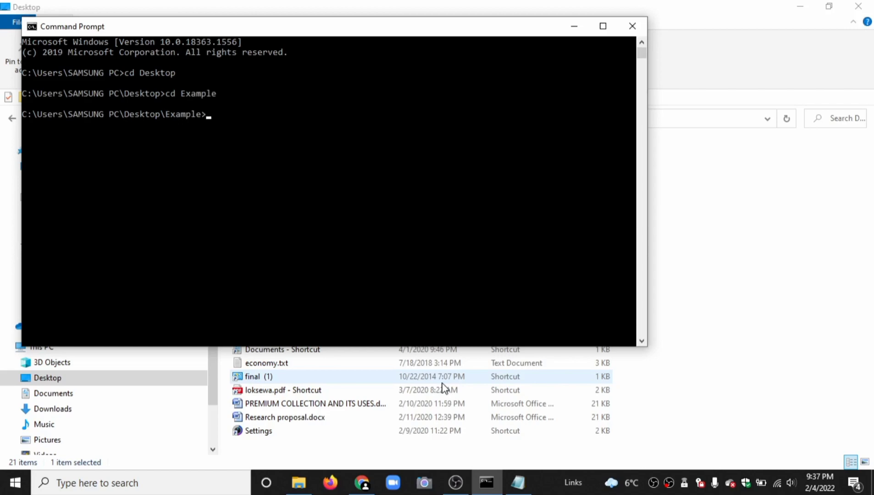
{"action": "type", "text": "javac"}
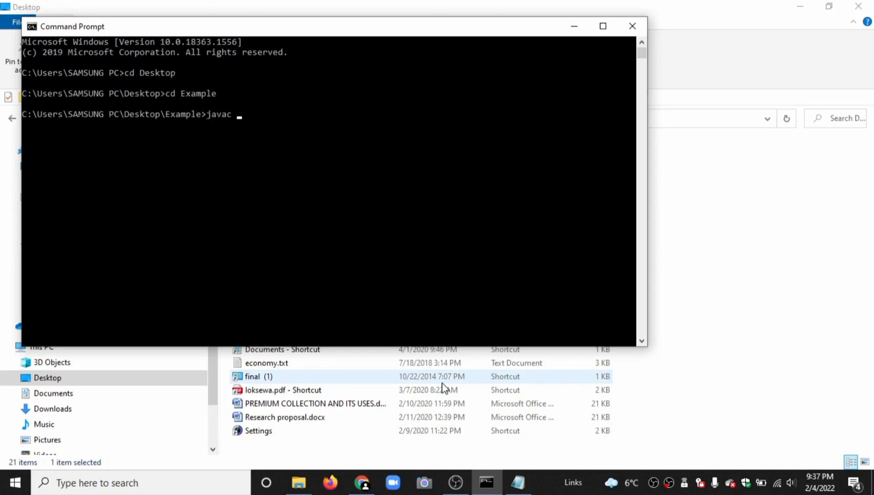
{"action": "type", "text": "Main"}
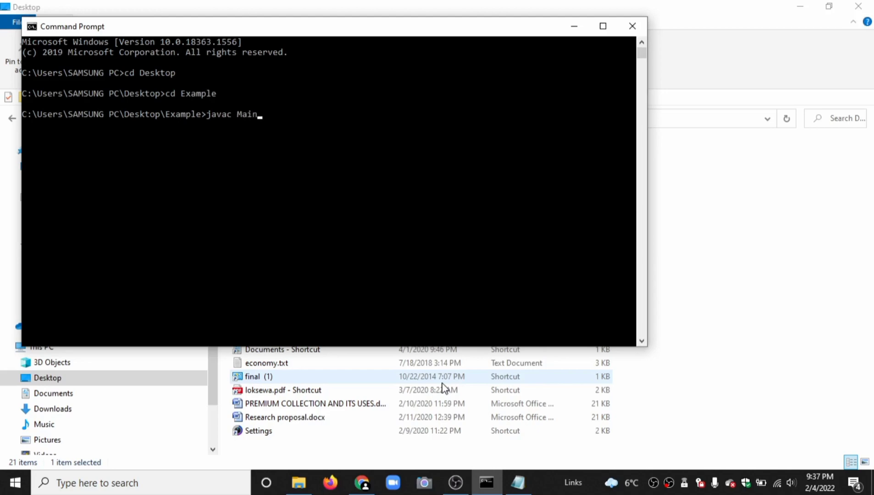
Compile Main.java with javac, start typing java Main, and return to Notepad
{"action": "type", "text": ".java"}
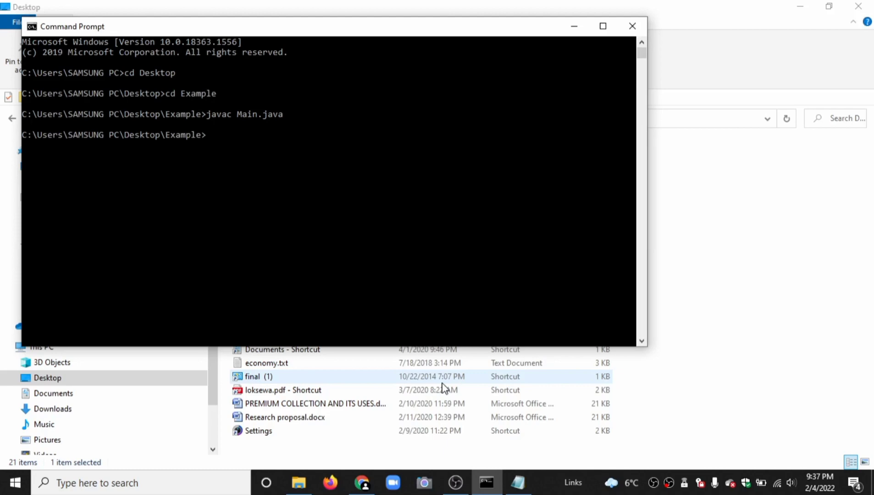
{"action": "type", "text": "java"}
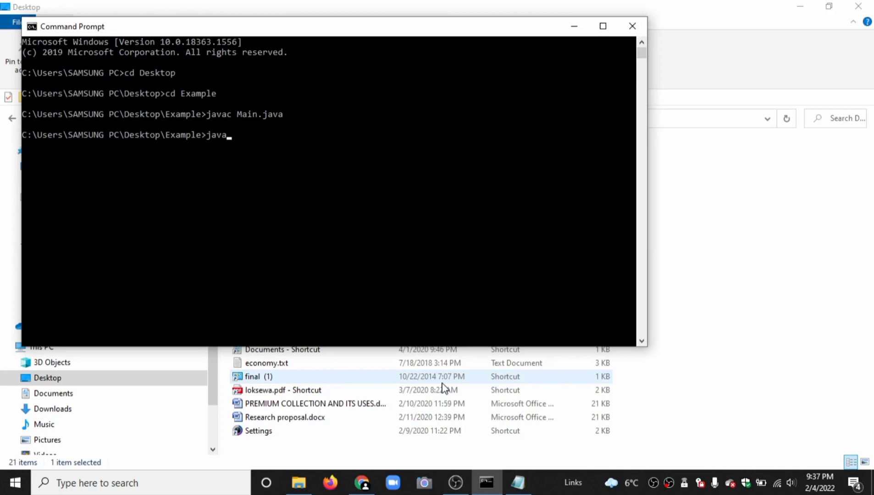
{"action": "type", "text": "Mai"}
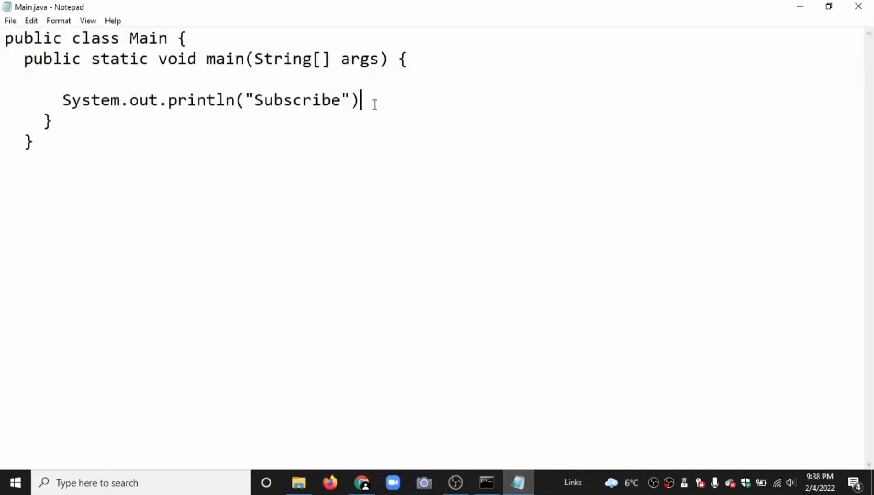
{"action": "left_click", "coordinate": [485, 482]}
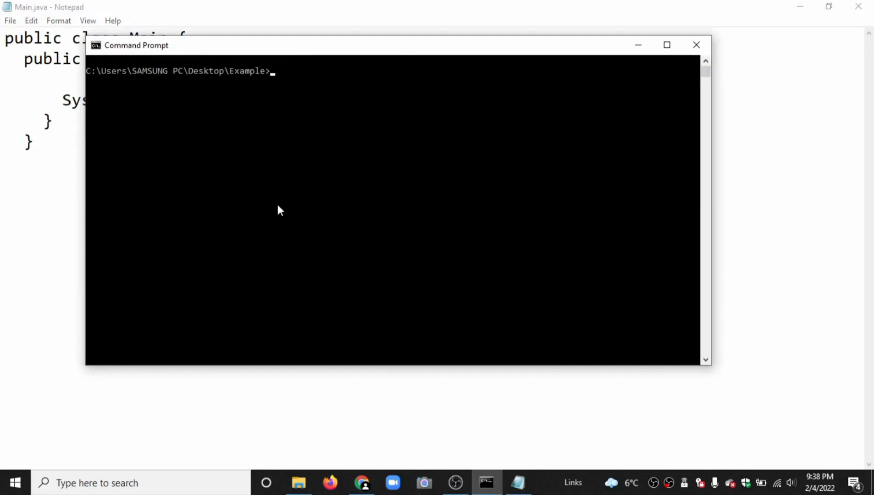
{"action": "type", "text": "java"}
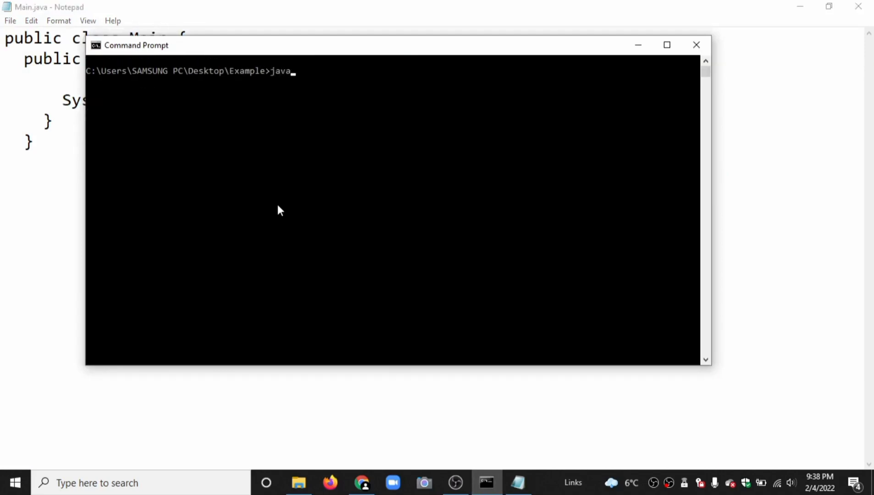
{"action": "type", "text": "Main"}
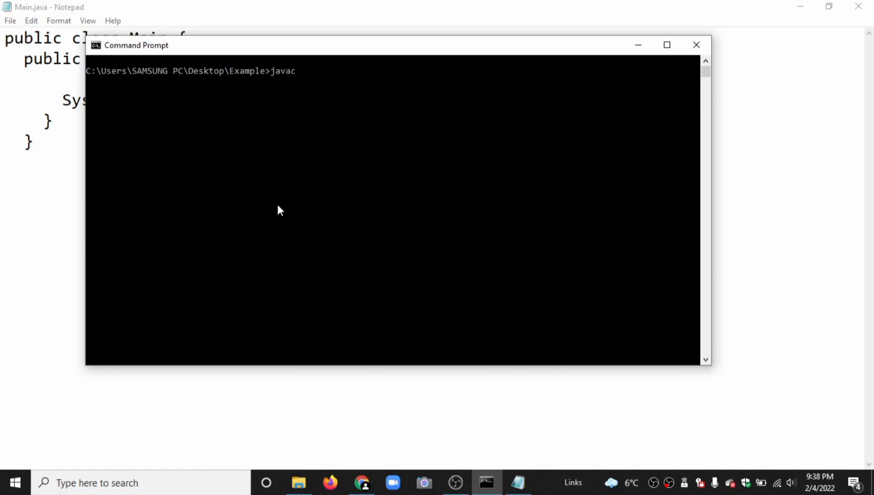
{"action": "type", "text": "Main.java"}
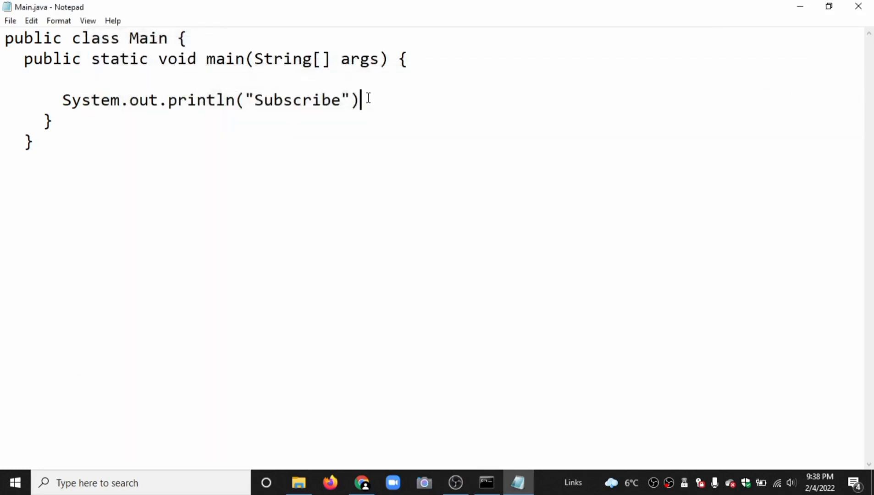
Add the missing semicolon to the println line and recompile Main.java with javac
{"action": "type", "text": ";"}
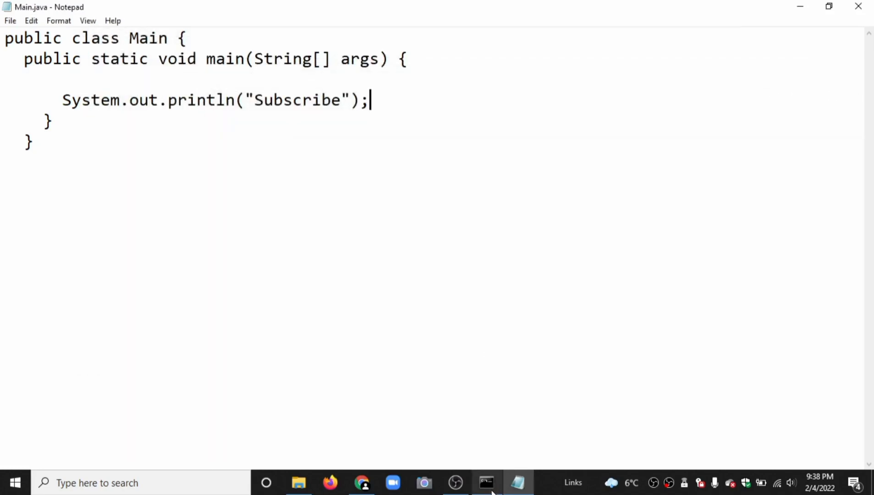
{"action": "left_click", "coordinate": [486, 483]}
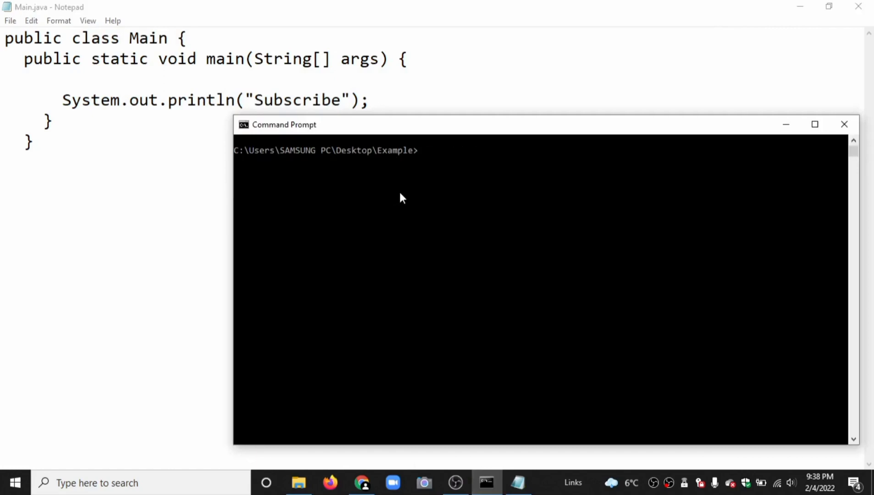
{"action": "type", "text": "javac Ma"}
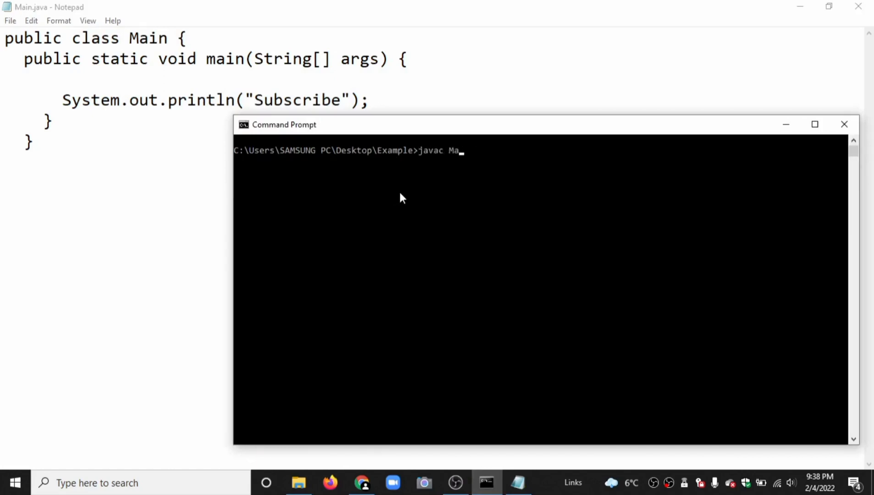
{"action": "type", "text": "in.java"}
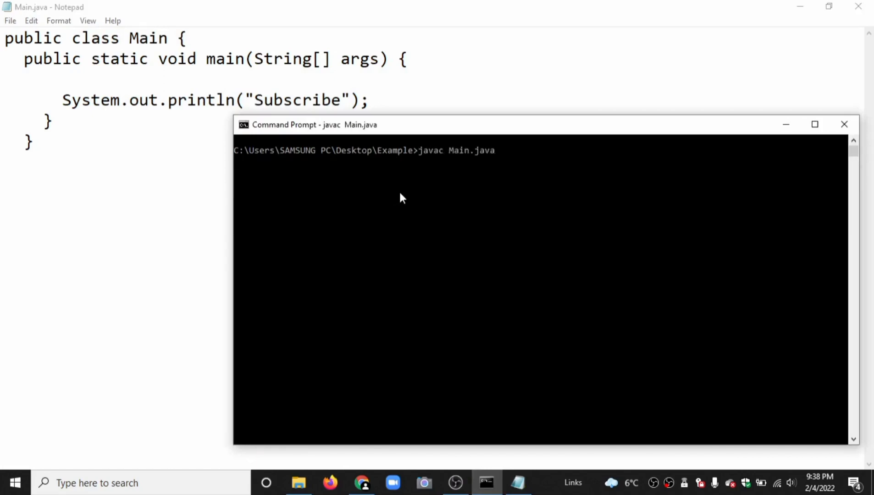
{"action": "type", "text": "ja"}
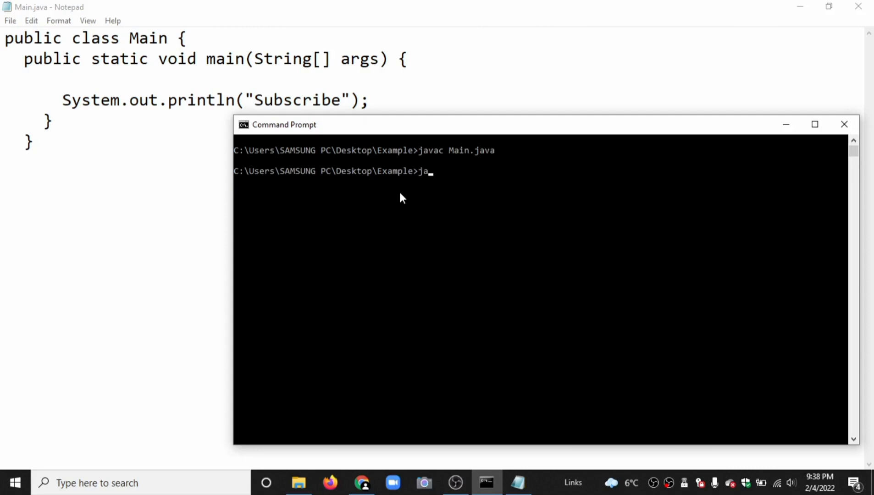